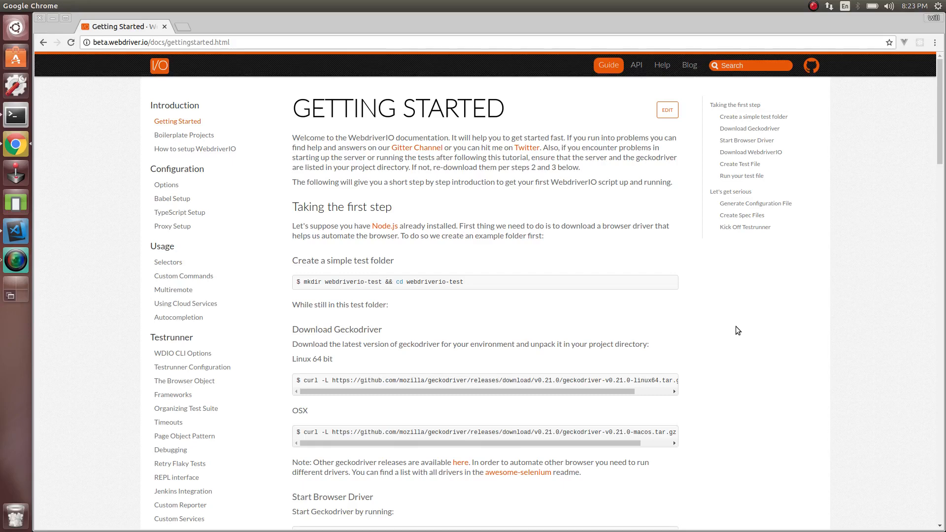
# Scroll through the getting-started guide and highlight the example test script
pyautogui.scroll(-3)
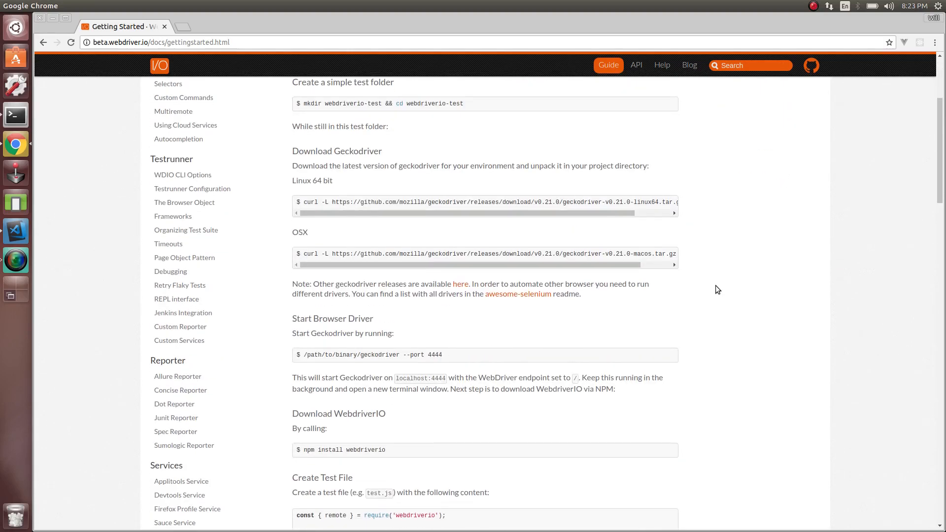
pyautogui.scroll(-3)
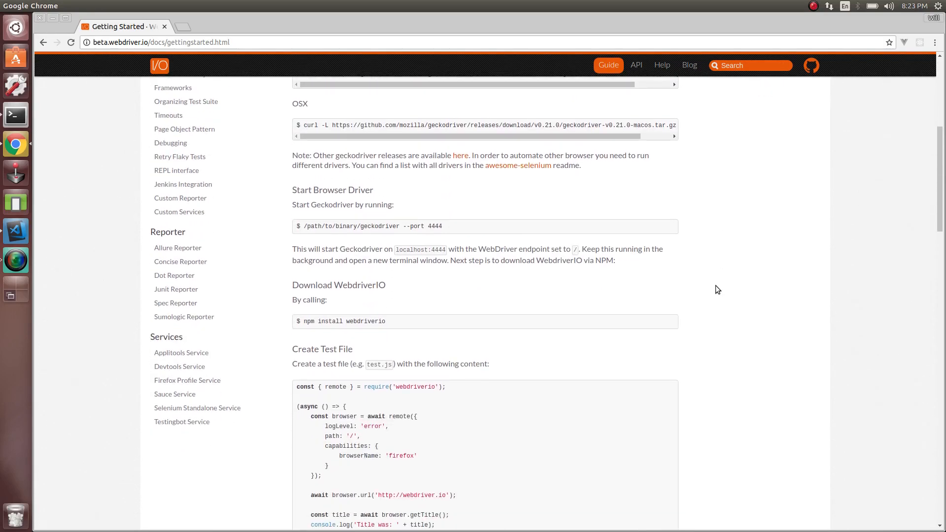
pyautogui.scroll(-3)
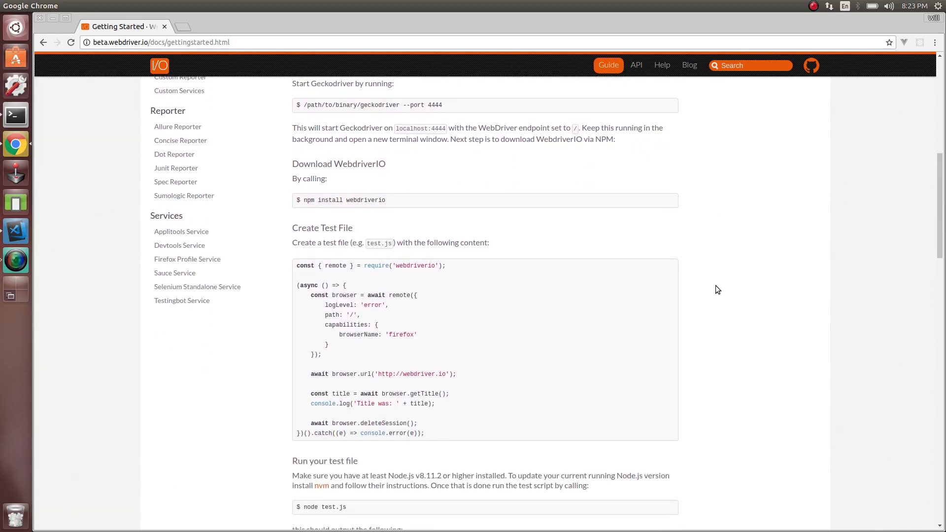
pyautogui.scroll(-3)
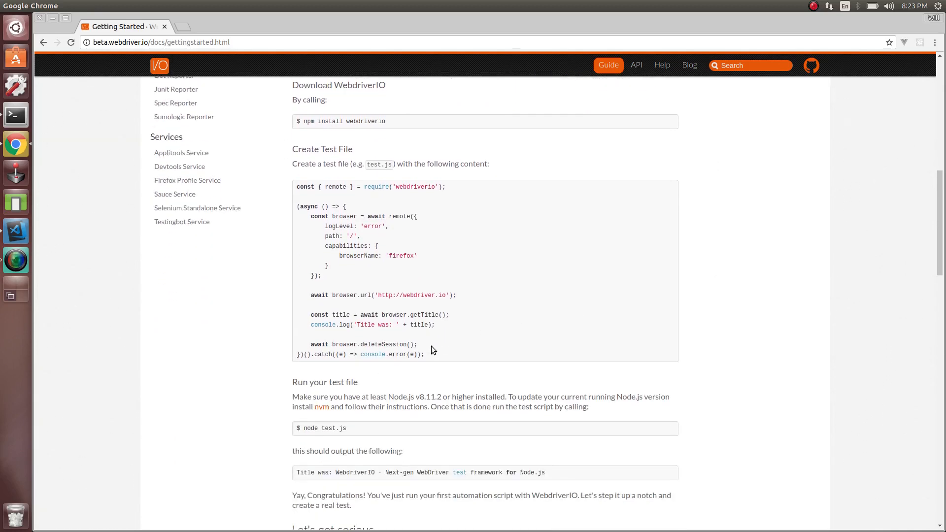
pyautogui.moveTo(298, 206); pyautogui.dragTo(425, 354)
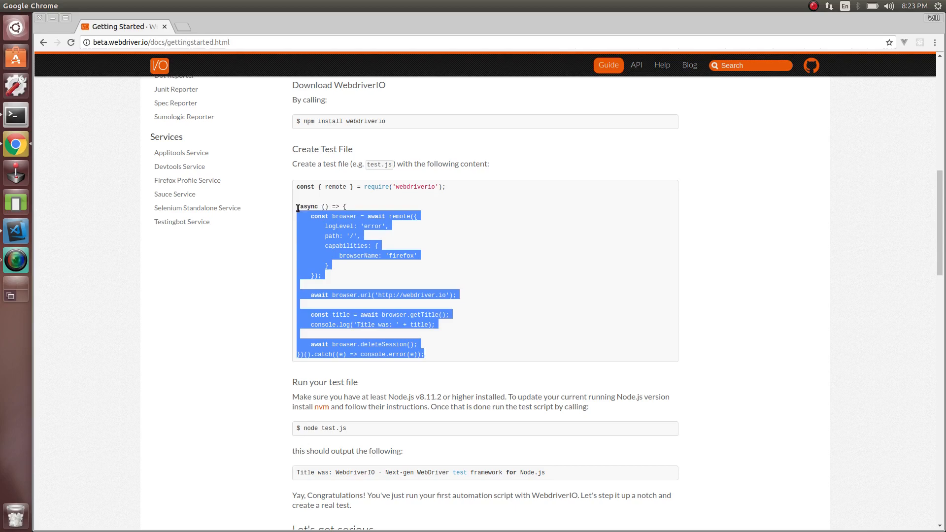
pyautogui.click(409, 186)
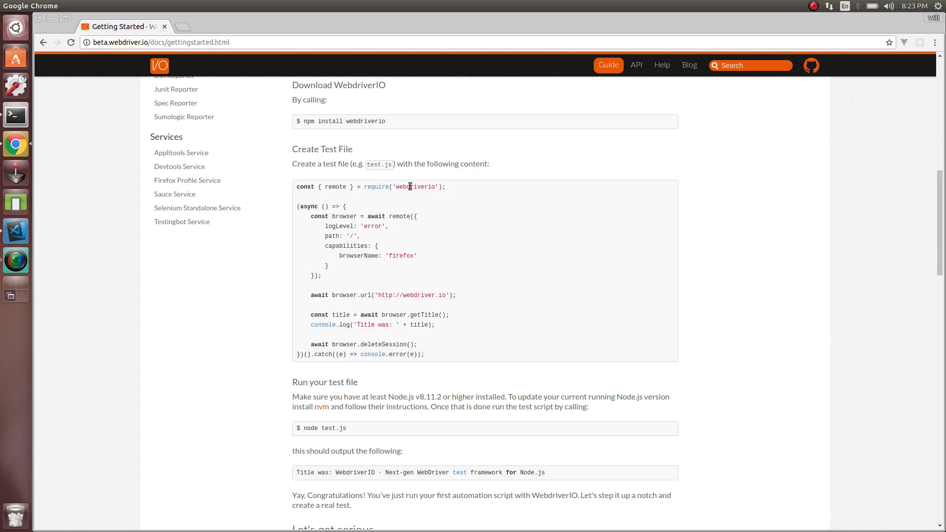
pyautogui.moveTo(239, 266)
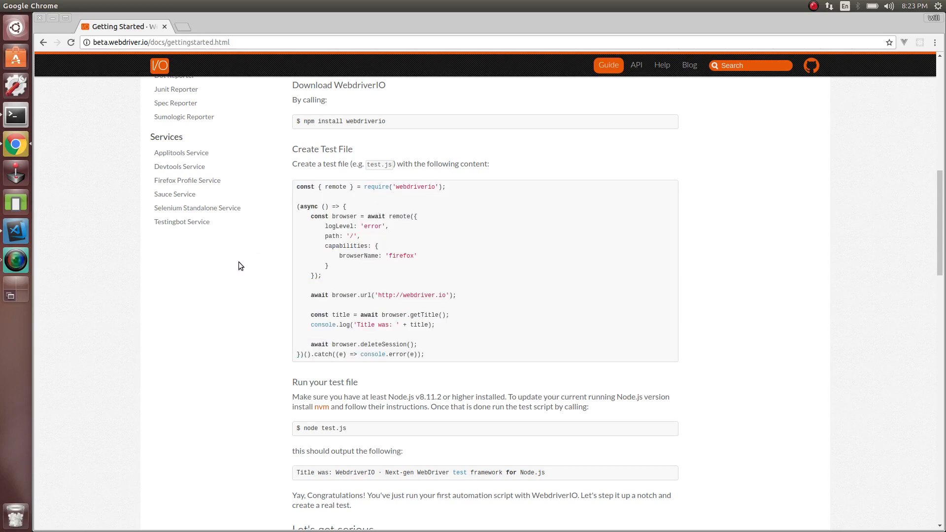
pyautogui.scroll(-3)
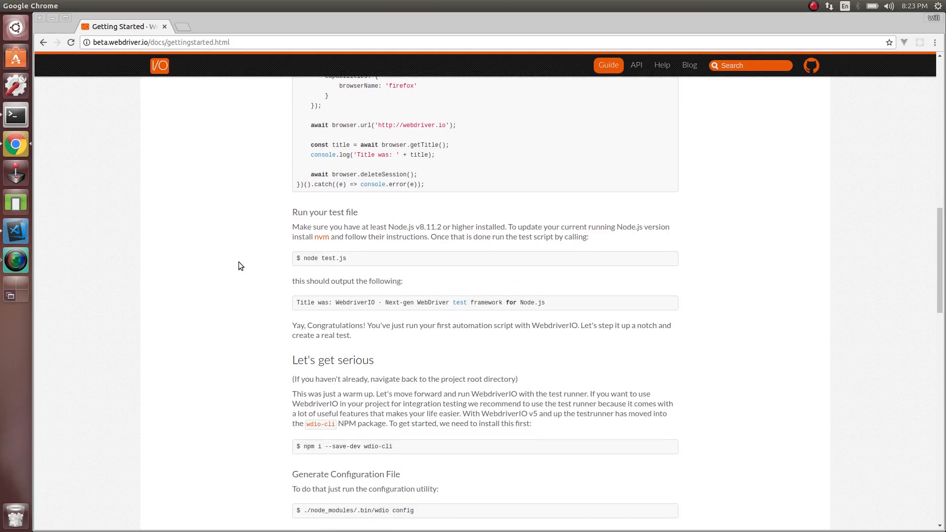
pyautogui.scroll(-3)
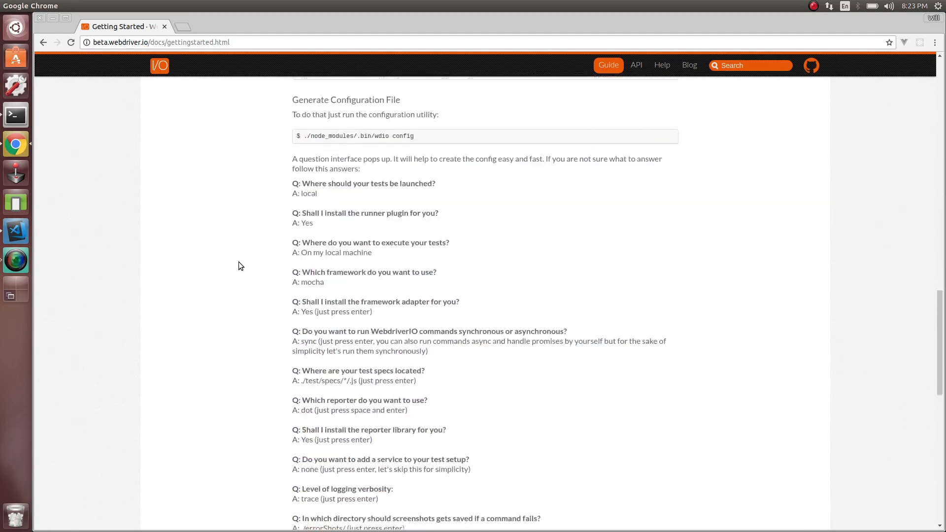
pyautogui.scroll(-3)
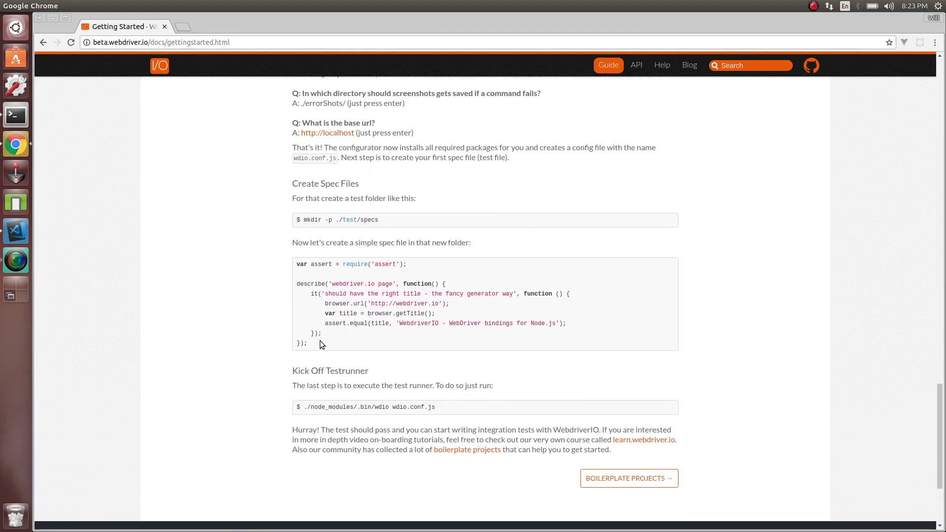
pyautogui.moveTo(314, 344)
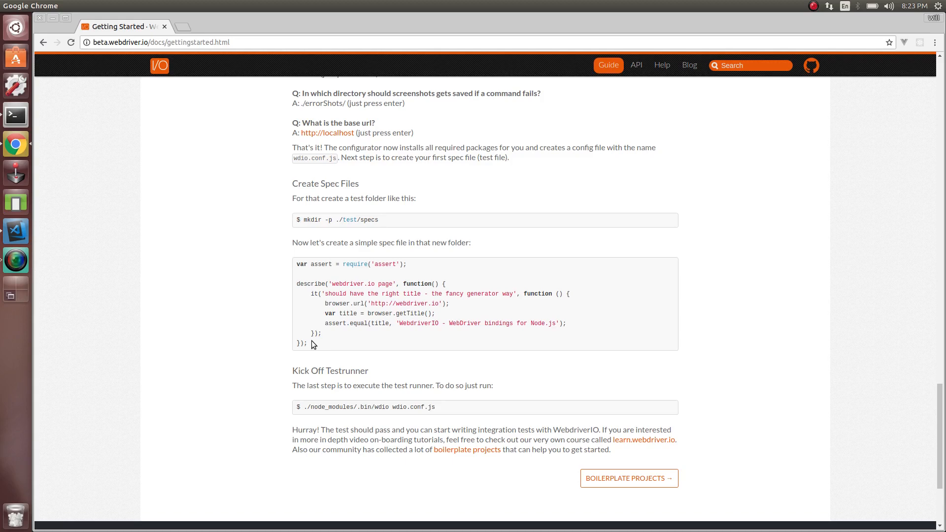
pyautogui.scroll(-3)
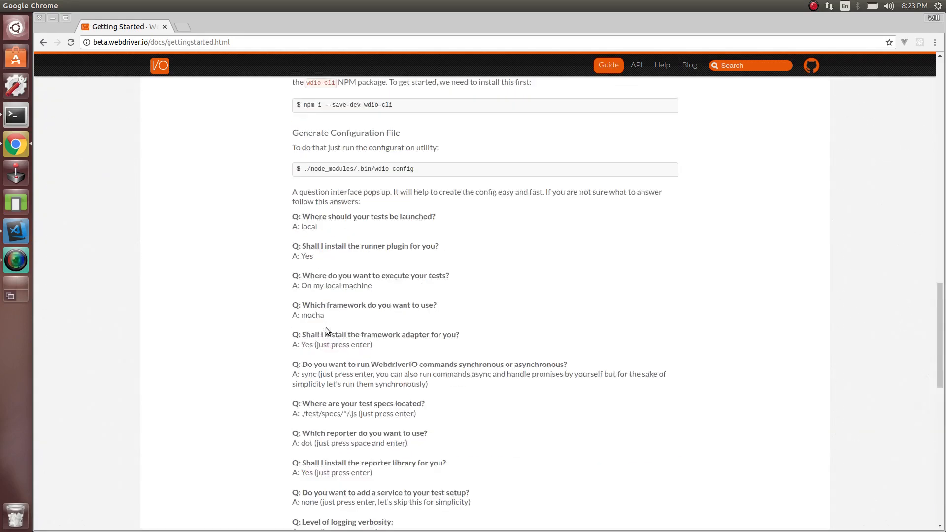
pyautogui.scroll(3)
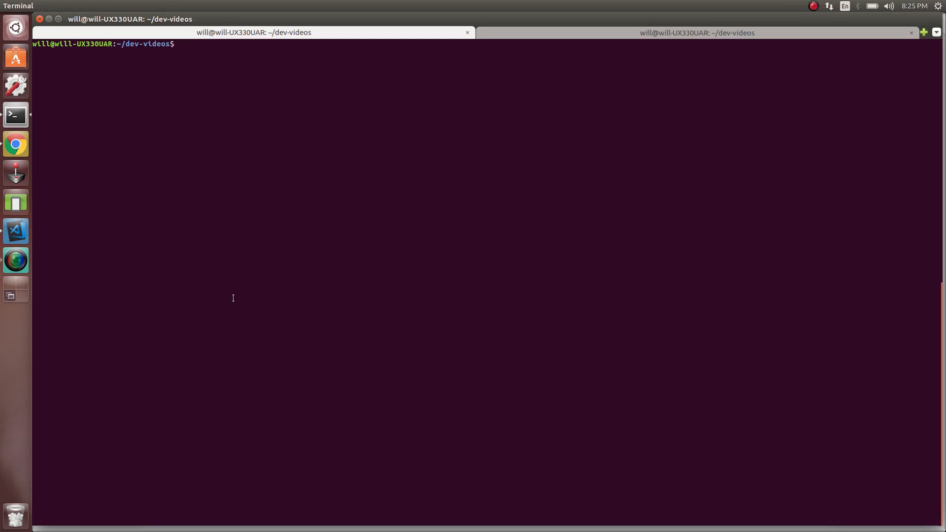
# Create the wdio-test folder, enter it, and run npm init -y for a default package.json
pyautogui.write('mkd')
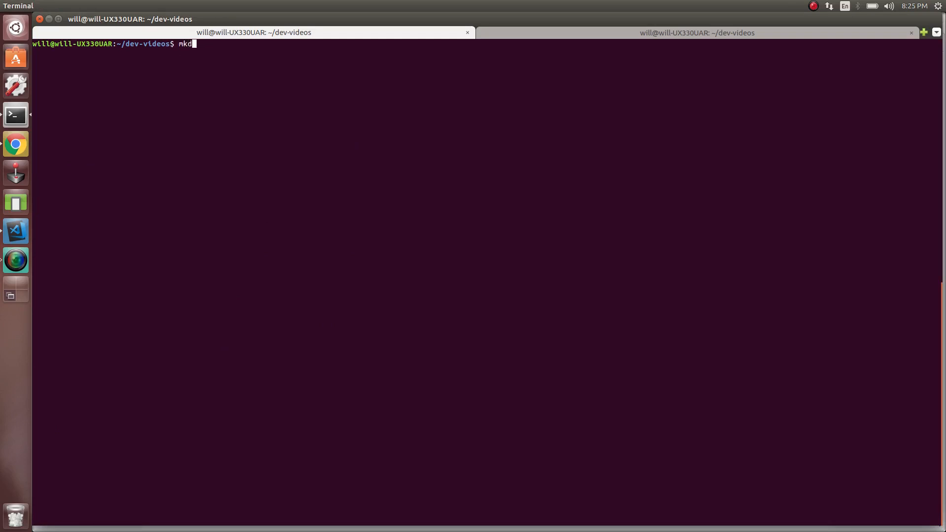
pyautogui.write('ir wdio-test')
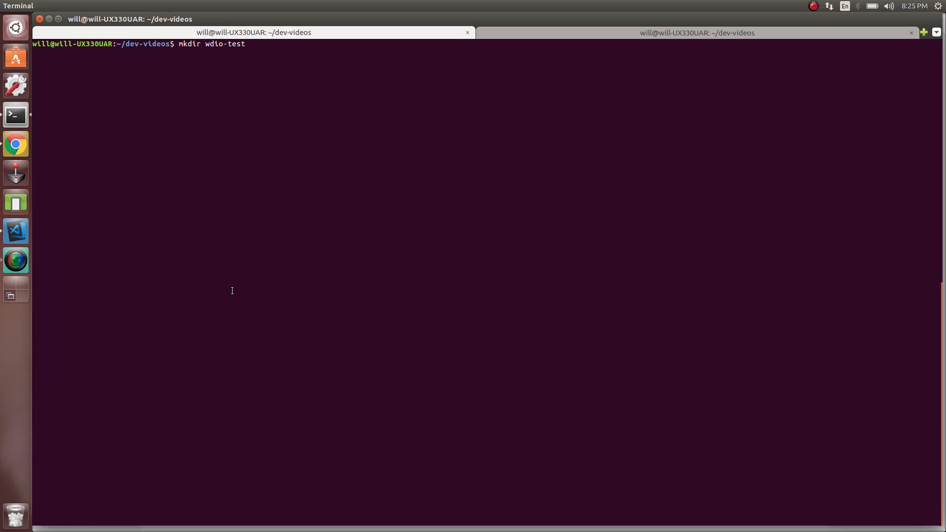
pyautogui.write('cd wd')
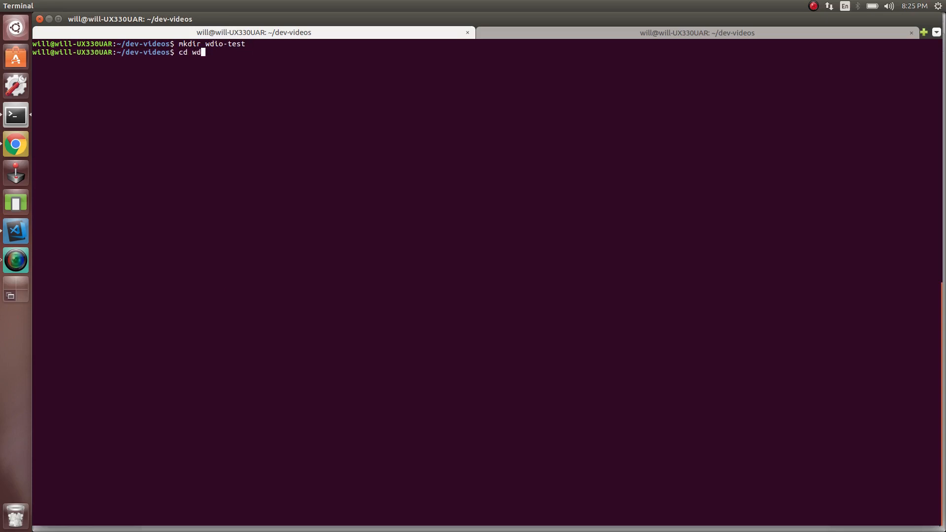
pyautogui.press('Return')
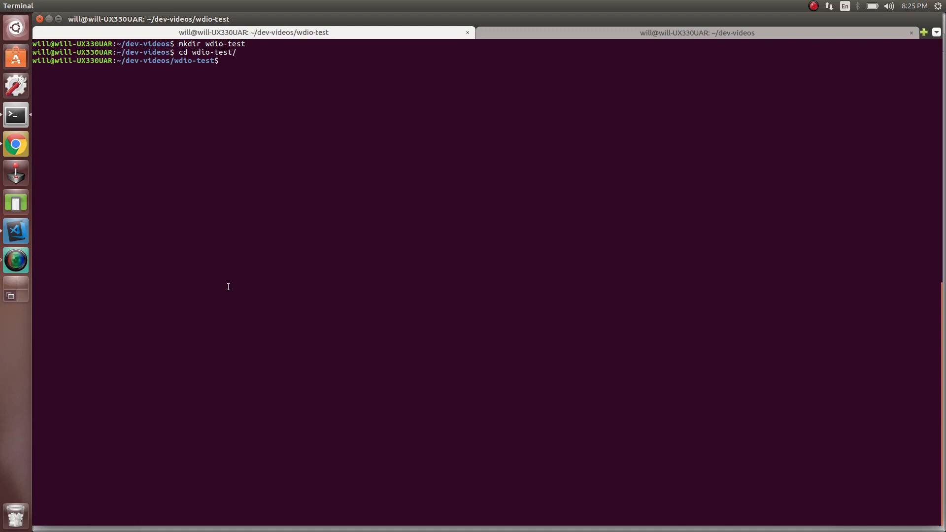
pyautogui.write('npm init -')
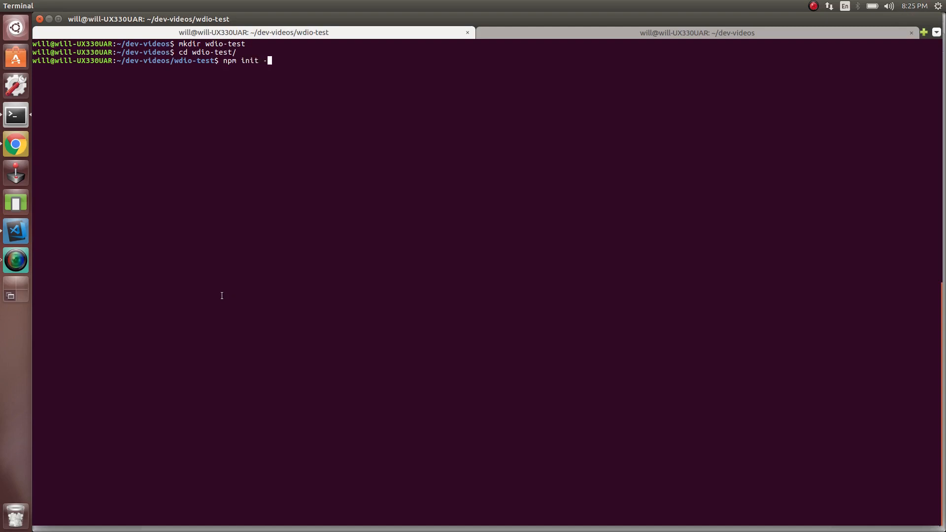
pyautogui.press('Return')
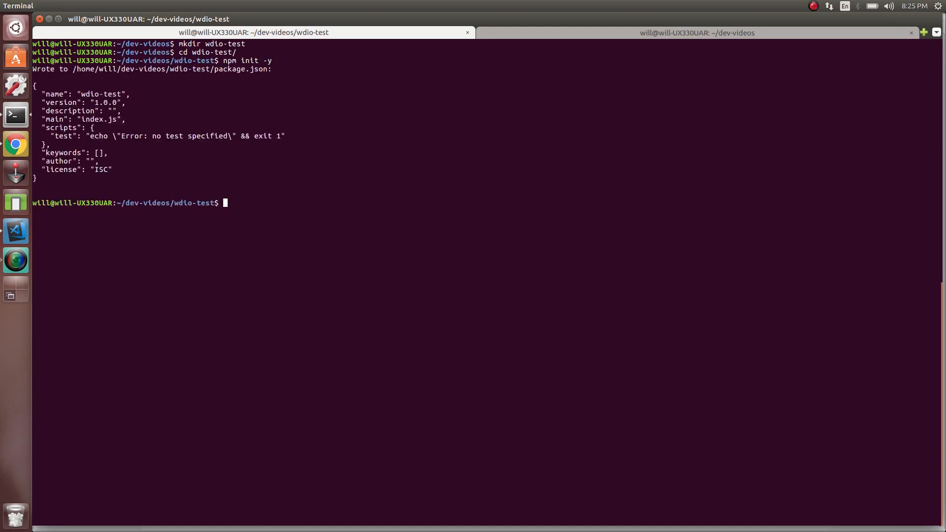
# Install webdriverio@next and wdio-cli@next as dev dependencies and list the project files
pyautogui.write('ls')
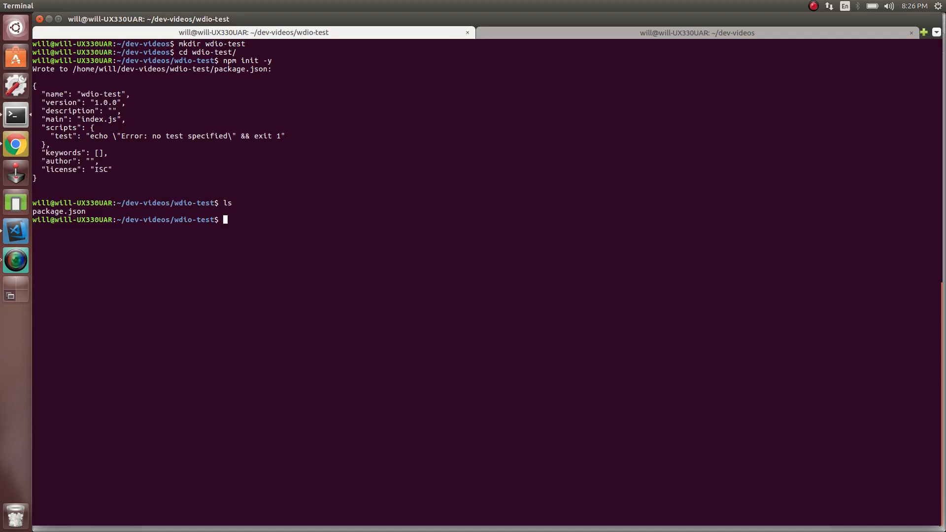
pyautogui.write('npm install -D')
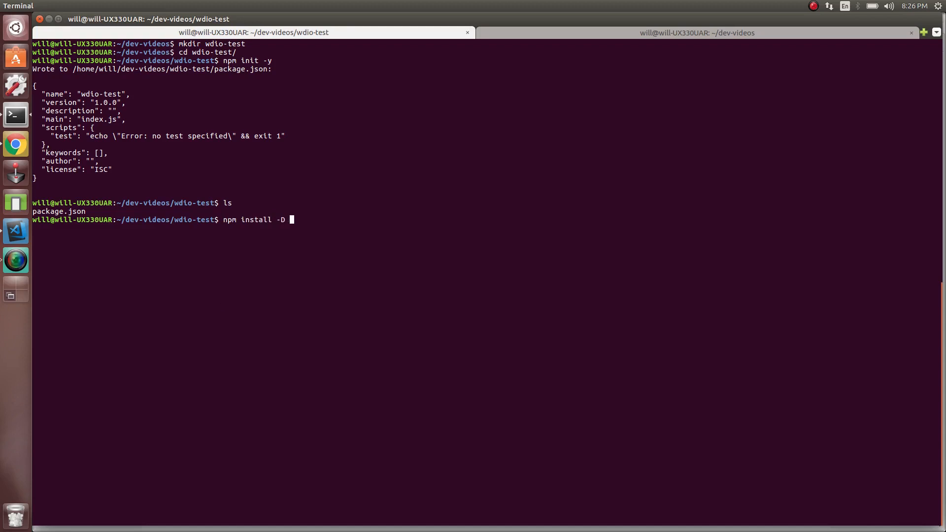
pyautogui.write('webdriverio@next')
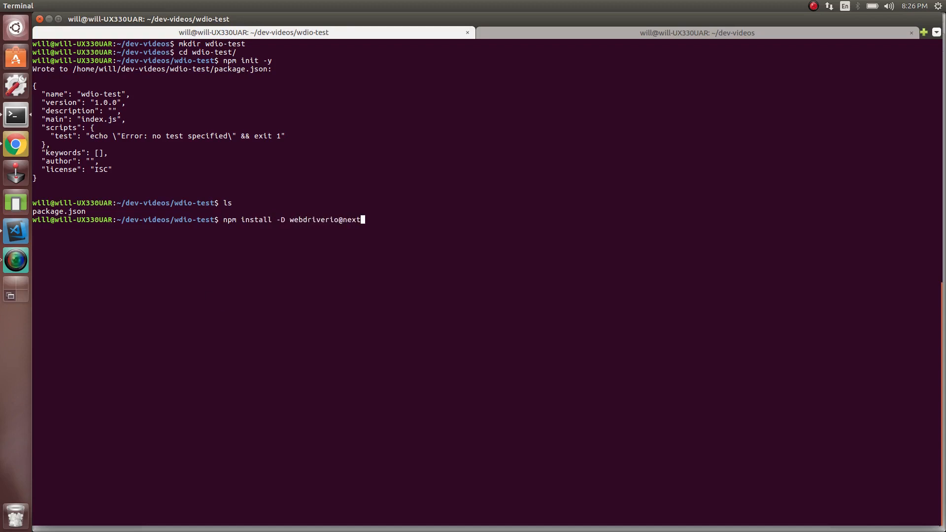
pyautogui.moveTo(209, 298)
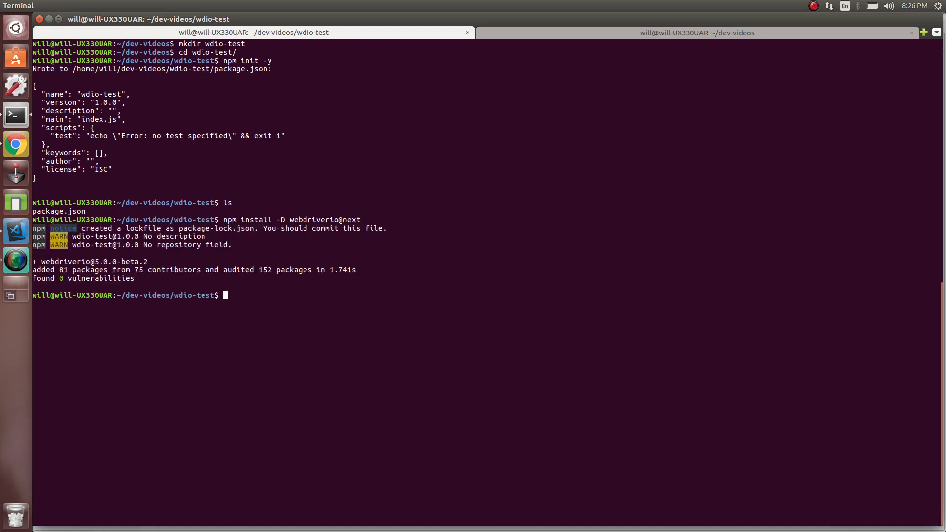
pyautogui.write('ls')
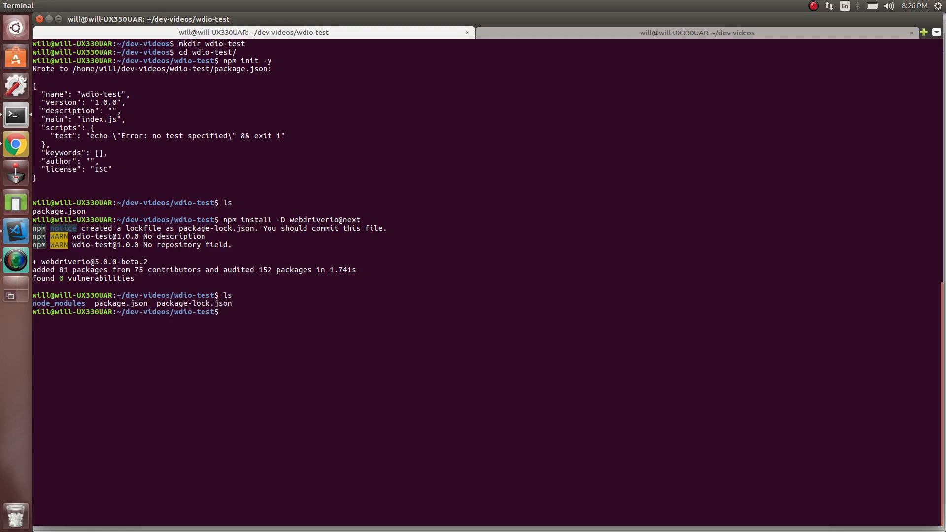
pyautogui.write('npm install -D')
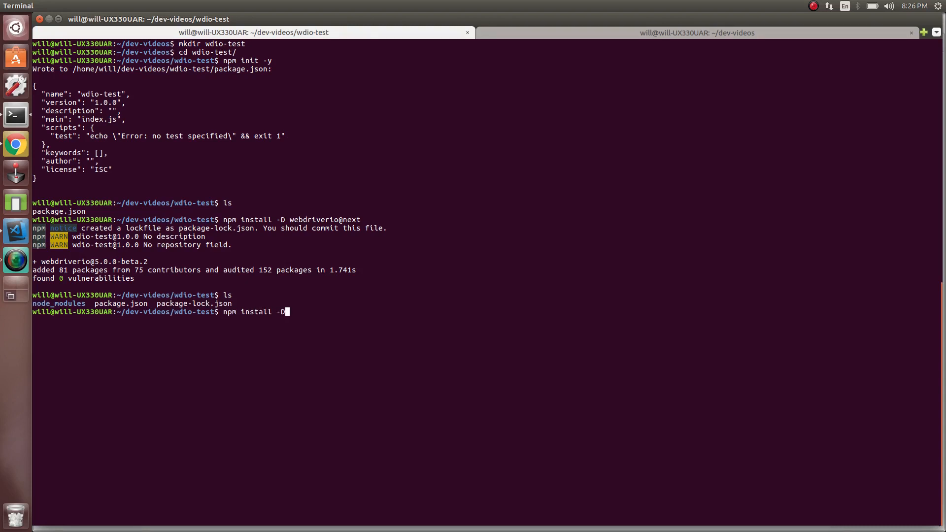
pyautogui.write('webdriver')
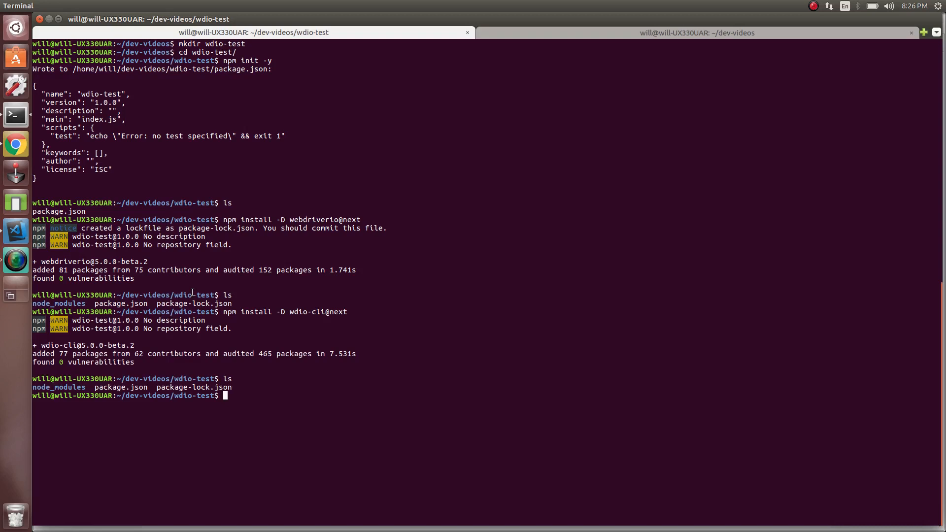
pyautogui.press('Return')
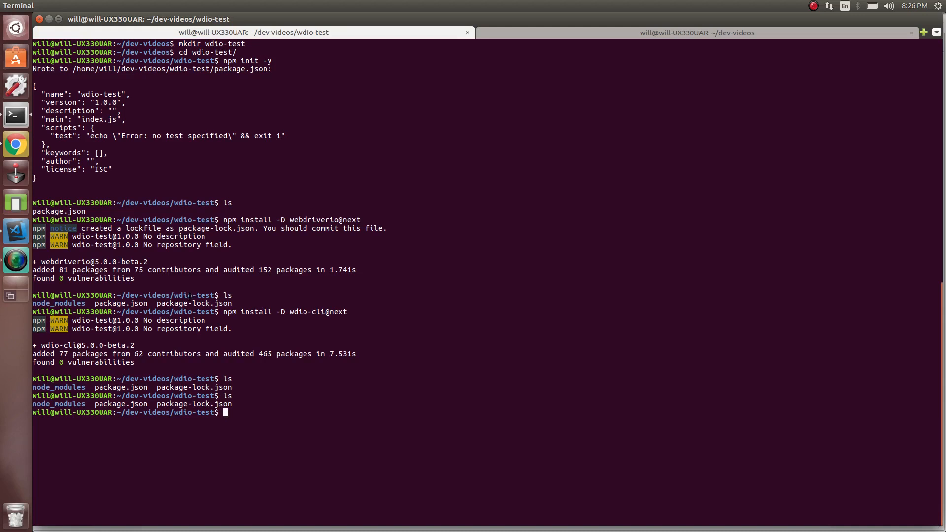
# Run ./node_modules/.bin/wdio and choose local runner, local machine backend, mocha and sync mode
pyautogui.write('./node_modules/.')
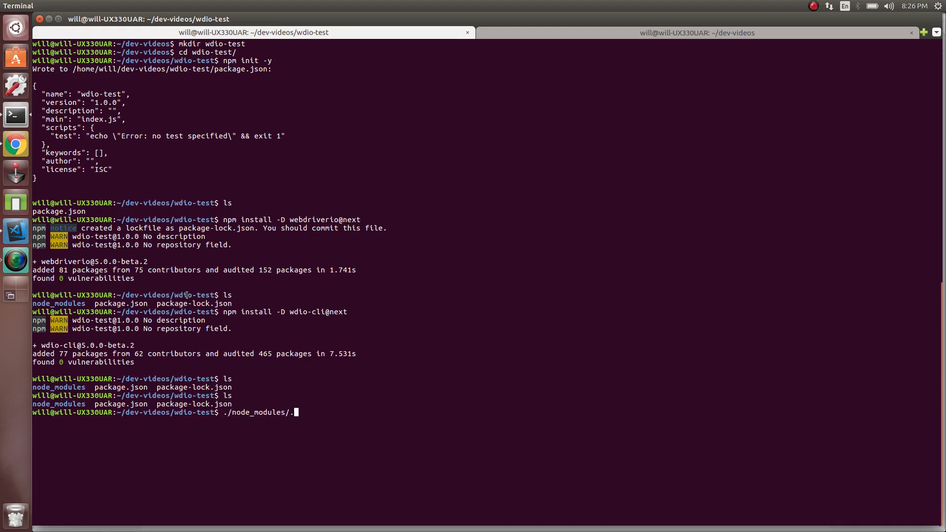
pyautogui.write('bin/wdio')
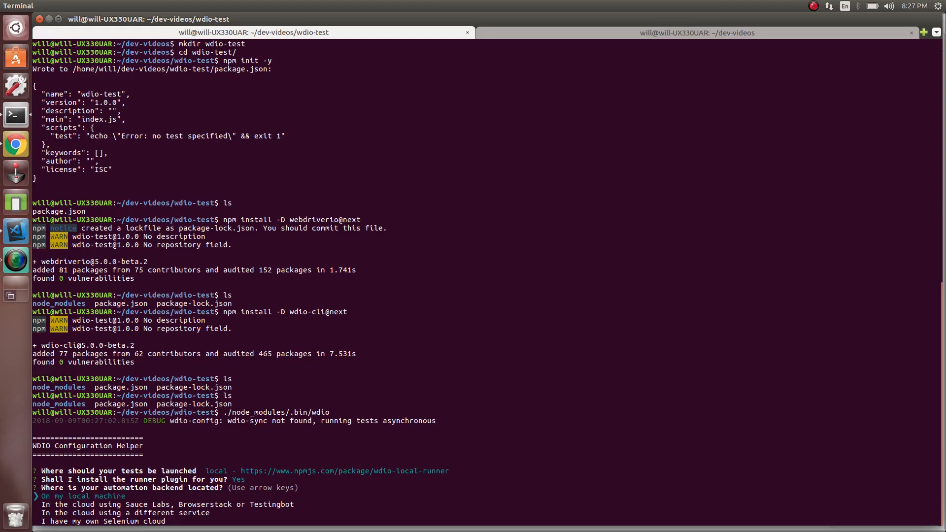
pyautogui.press('Down')
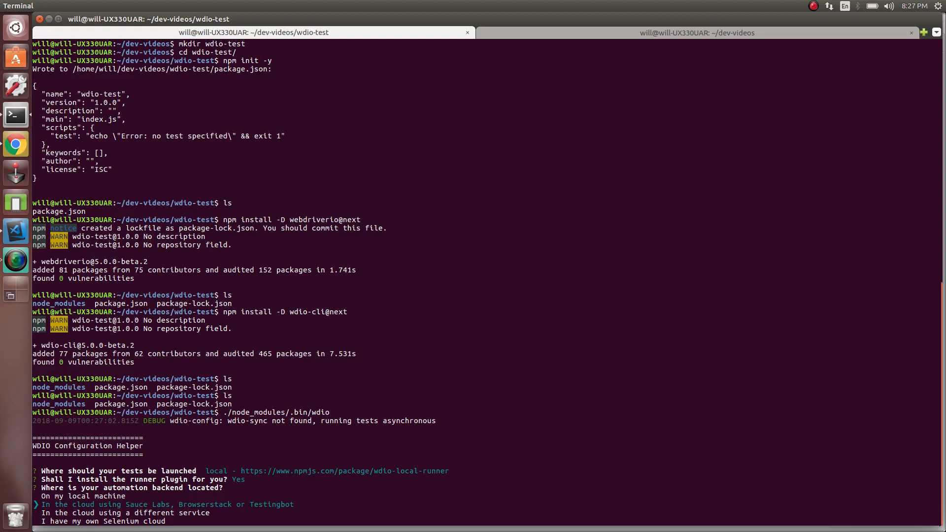
pyautogui.press('Up')
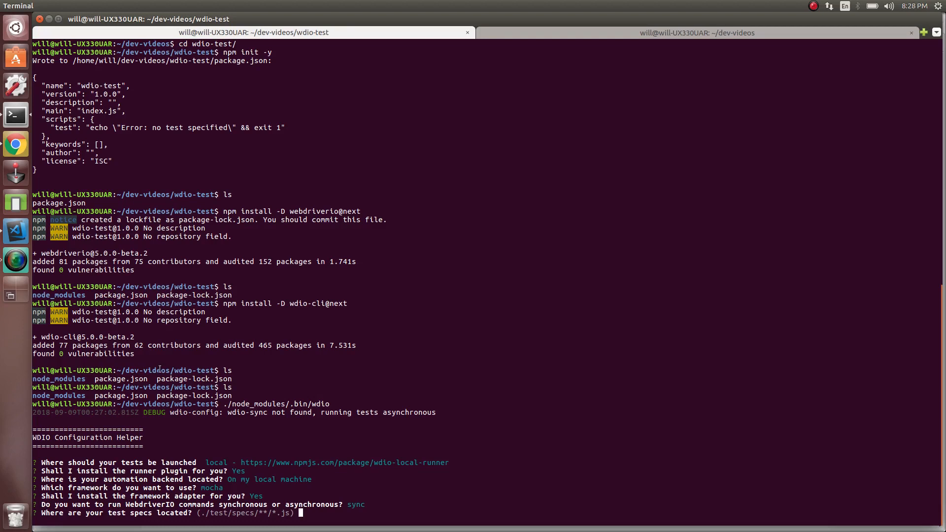
pyautogui.write('./te')
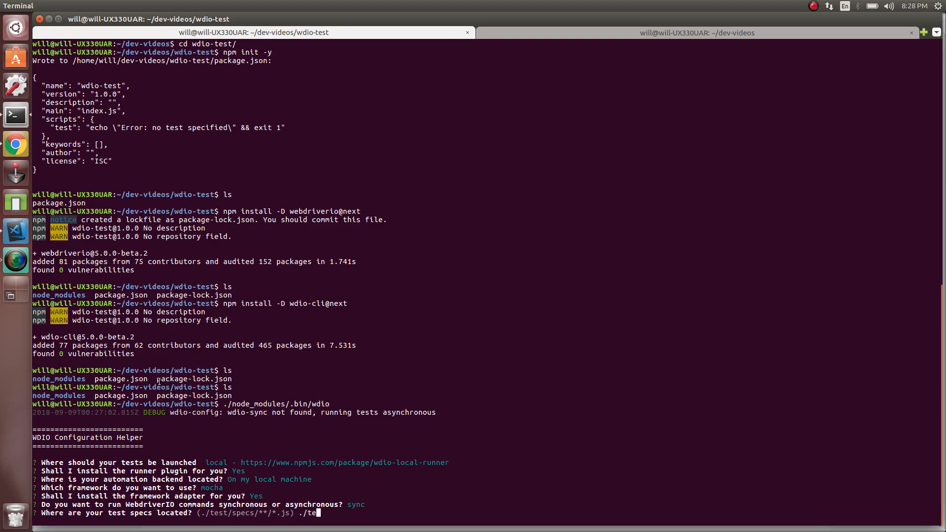
pyautogui.write('ts/*')
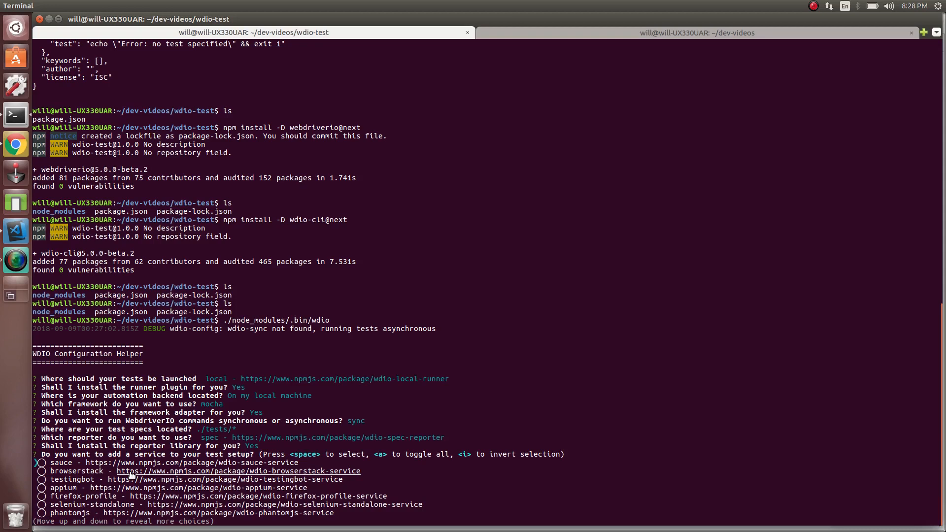
pyautogui.press('enter')
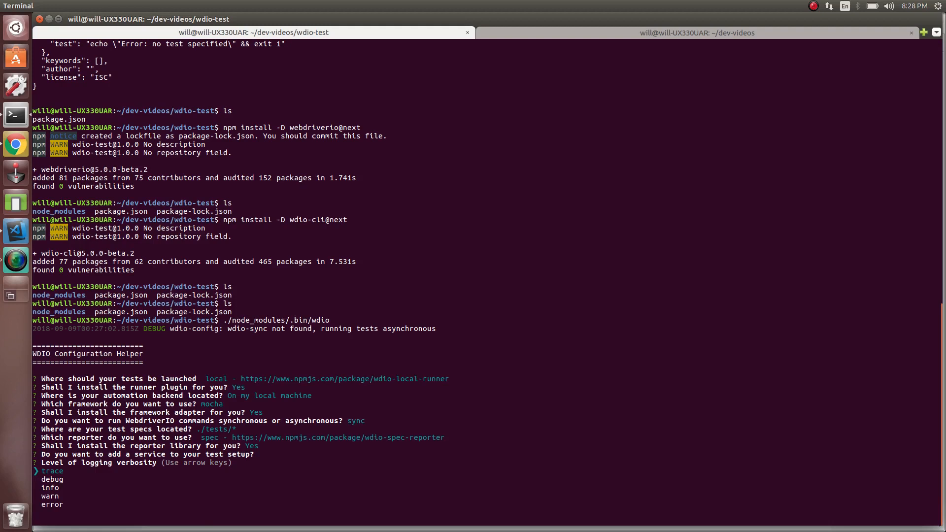
pyautogui.press('Down')
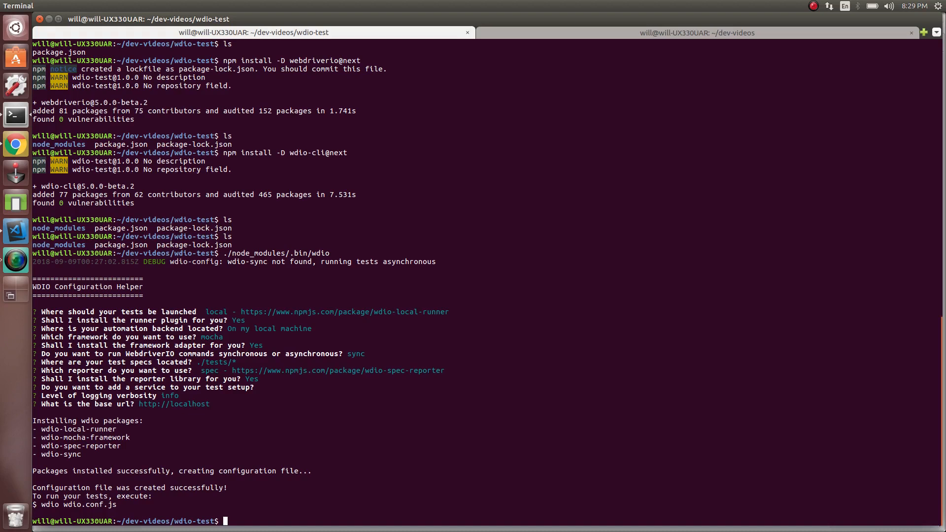
# Launch Visual Studio Code on the wdio-test folder with code
pyautogui.write('code')
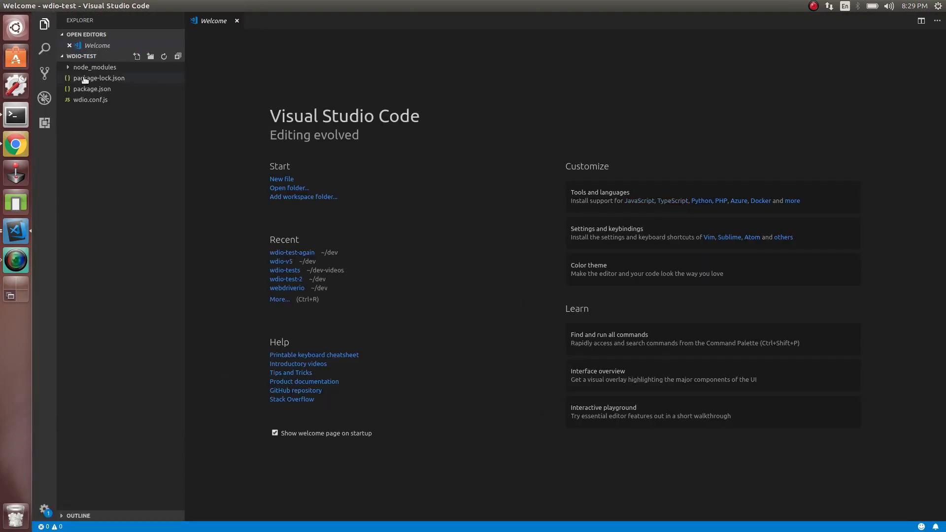
# Set every wdio dev dependency in package.json to ^5.0.0-beta.2 and save
pyautogui.click(92, 88)
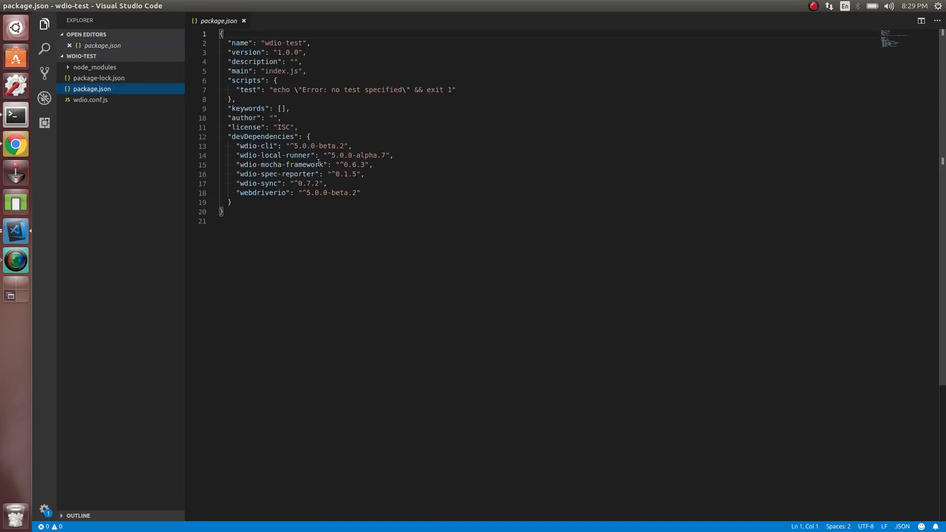
pyautogui.moveTo(266, 145)
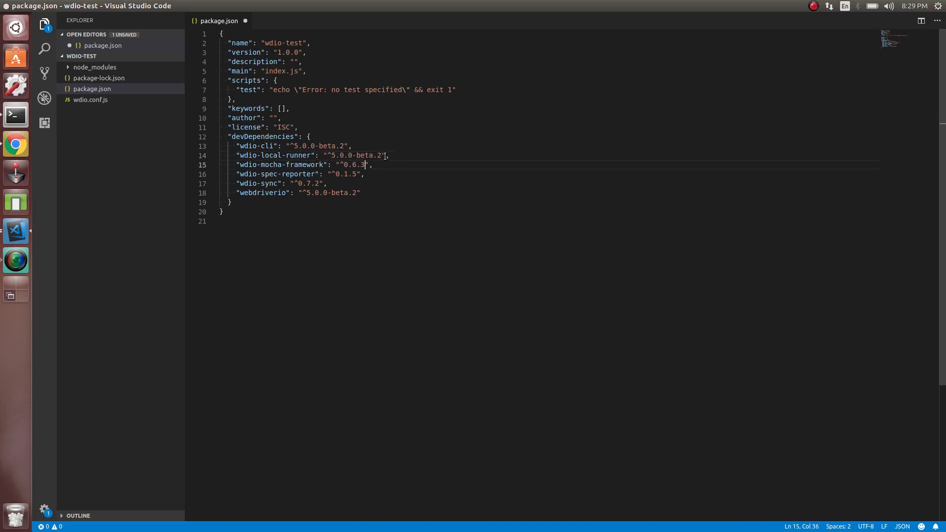
pyautogui.press('BackSpace')
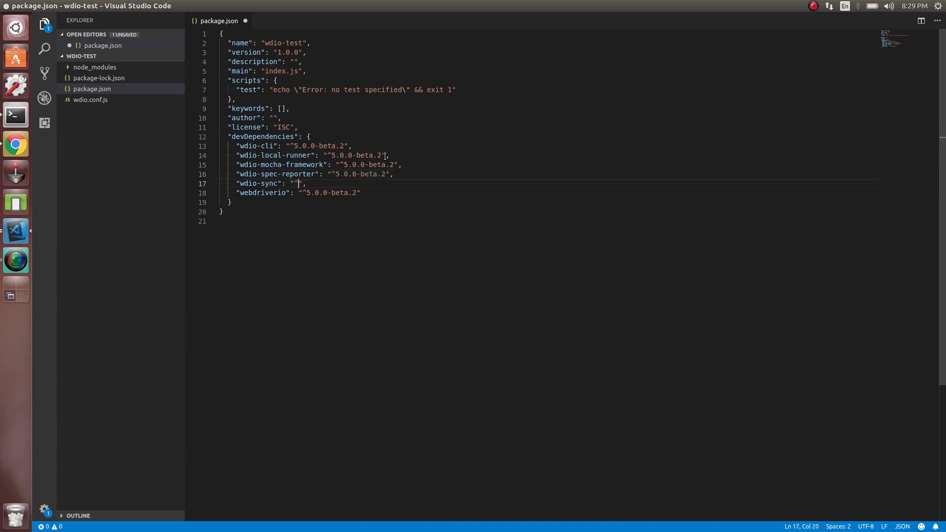
pyautogui.write('5.0.0-beta.2')
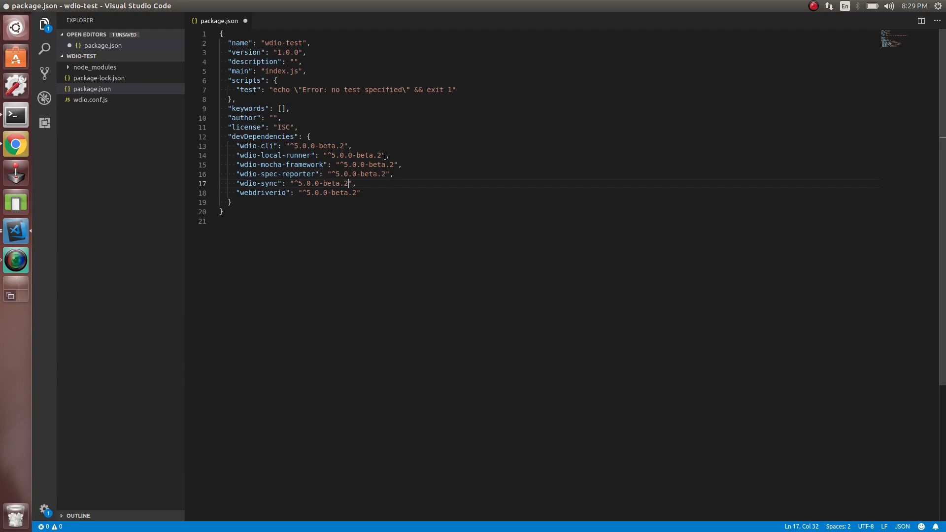
pyautogui.press('Alt+Tab')
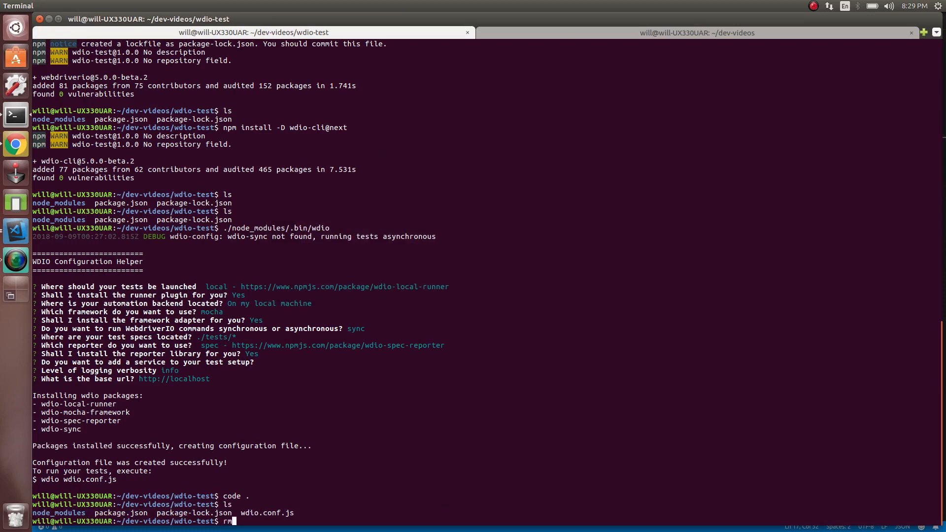
# Remove node_modules with rm -rf and reinstall dependencies with npm i
pyautogui.write('no')
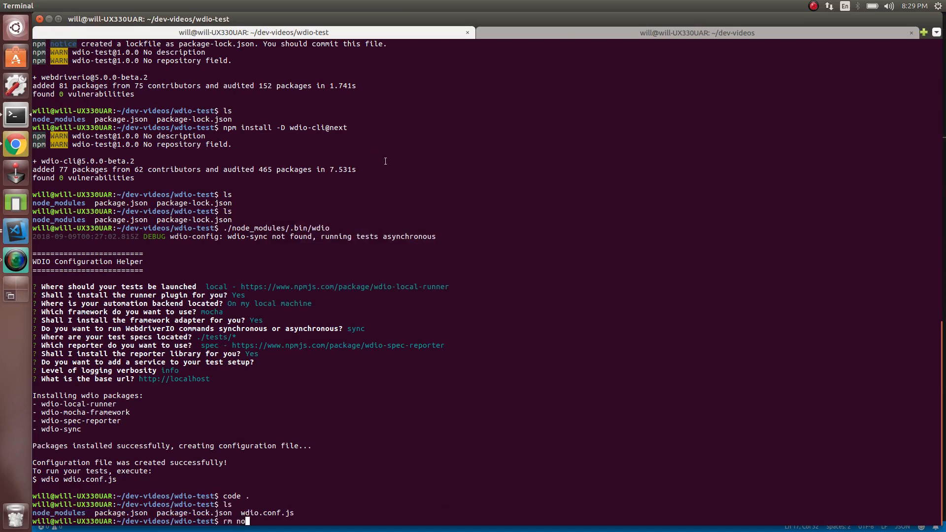
pyautogui.write('-rn')
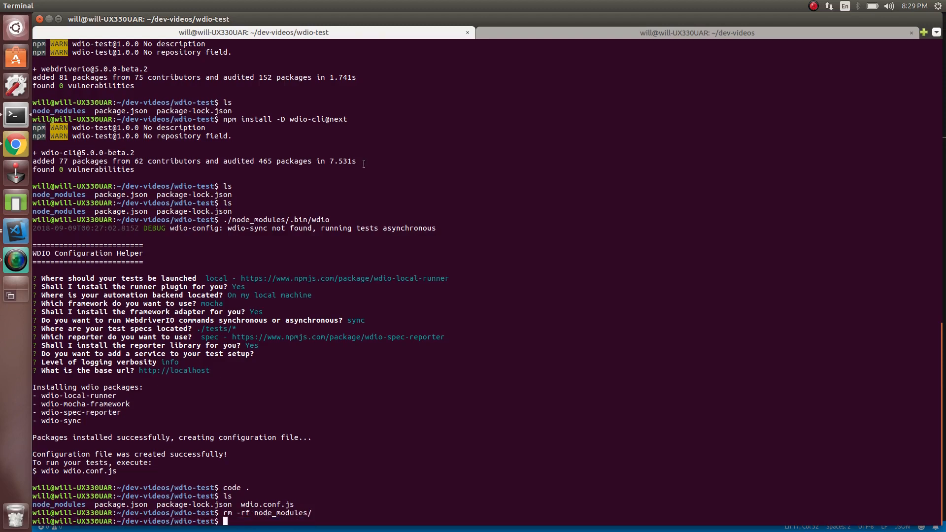
pyautogui.write('p')
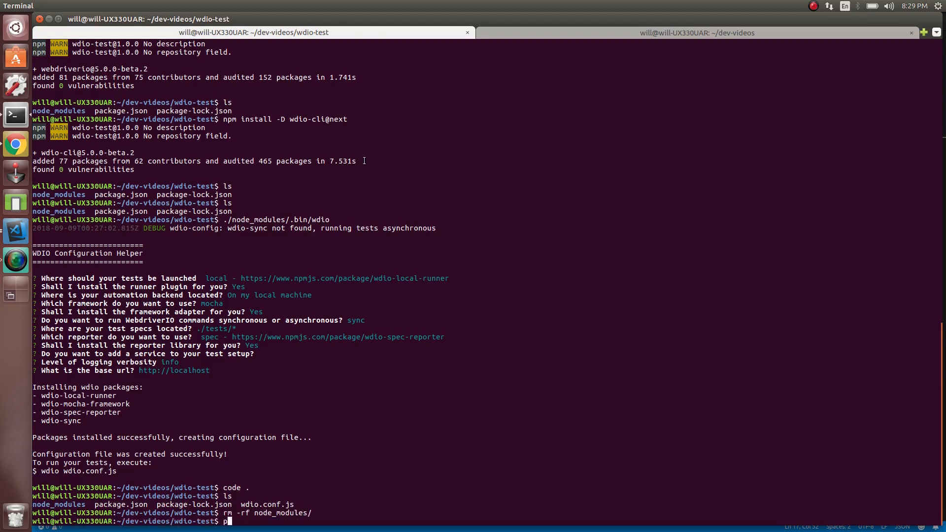
pyautogui.write('npm i')
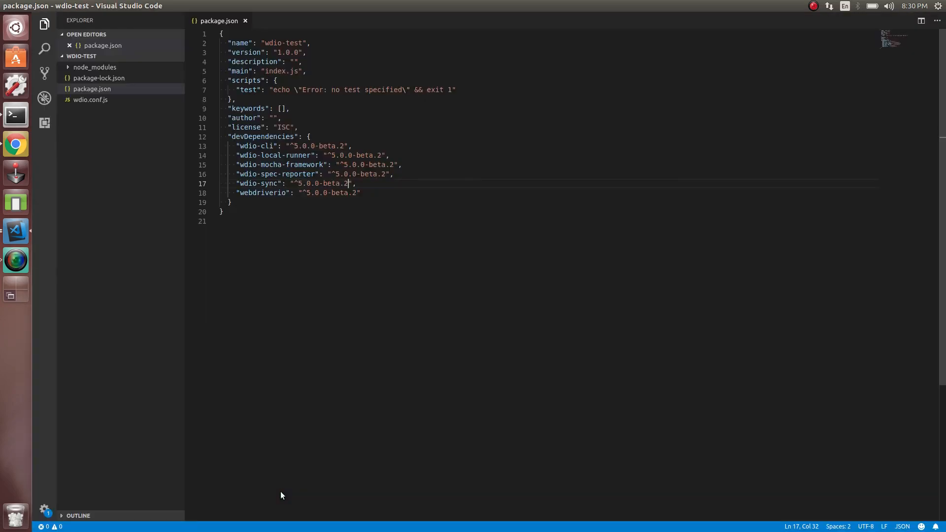
pyautogui.moveTo(91, 100)
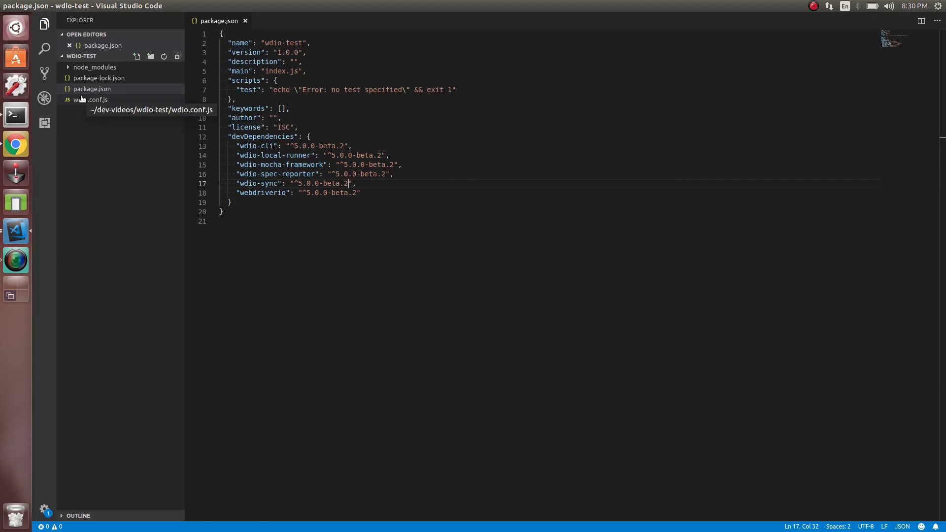
# View the generated wdio.conf.js with its runner, specs, capabilities and sync settings
pyautogui.click(91, 100)
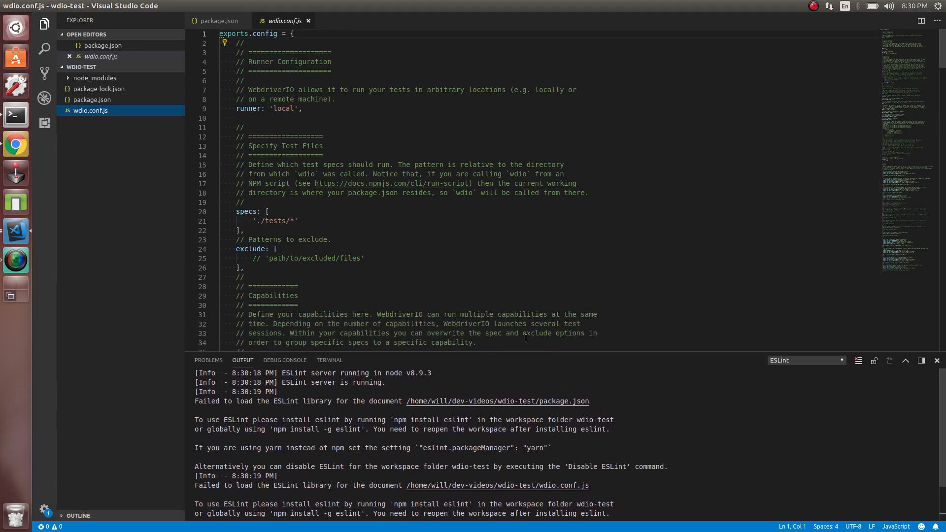
pyautogui.scroll(-3)
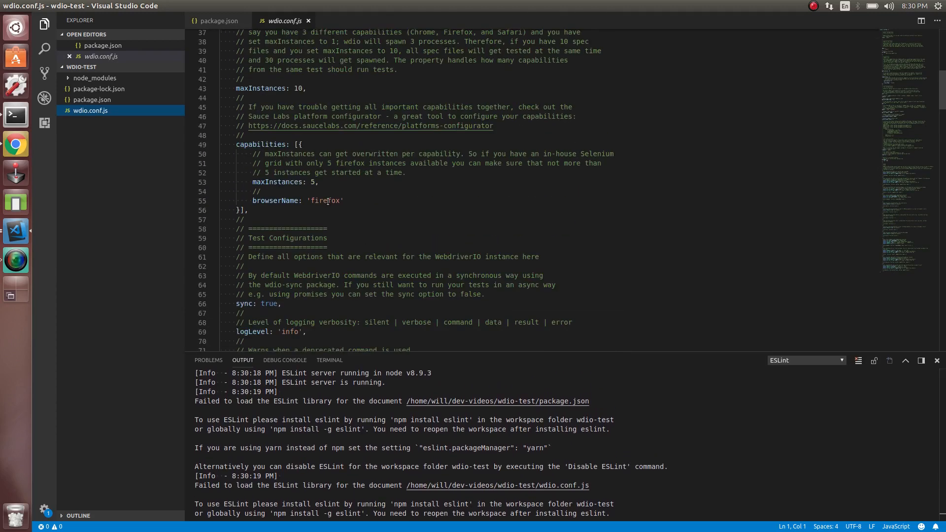